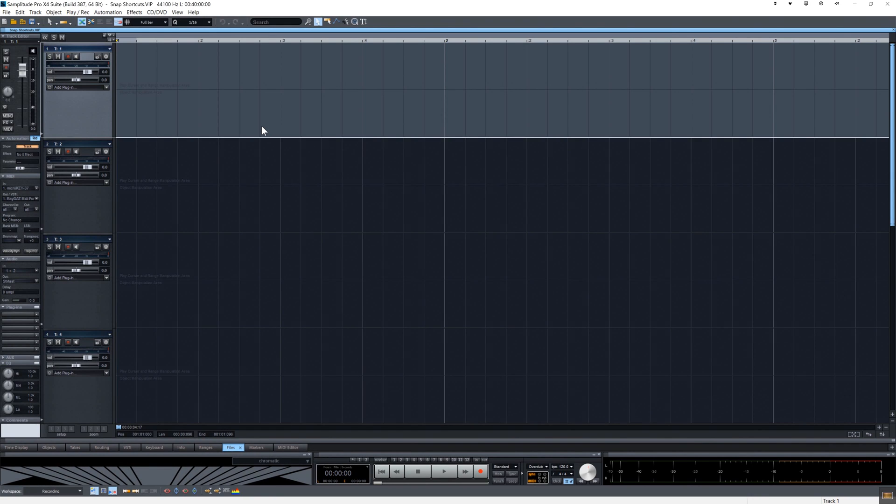
mouse_move(140, 131)
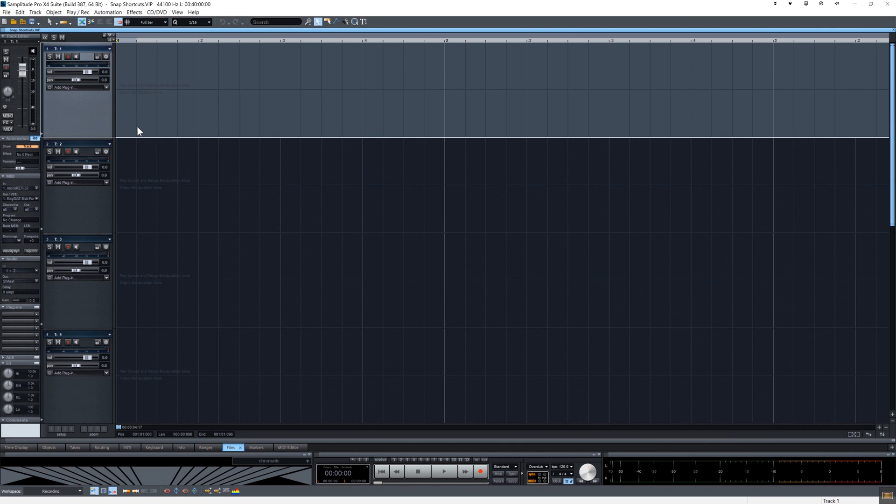
mouse_move(165, 31)
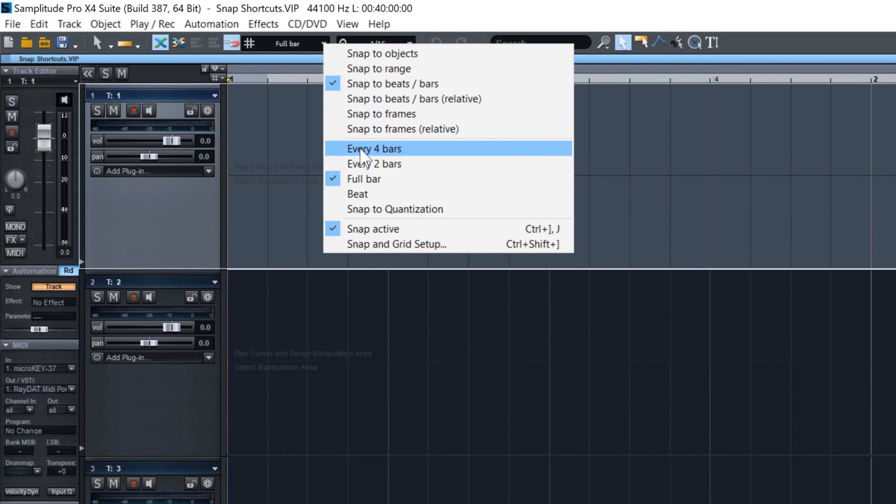
mouse_move(363, 179)
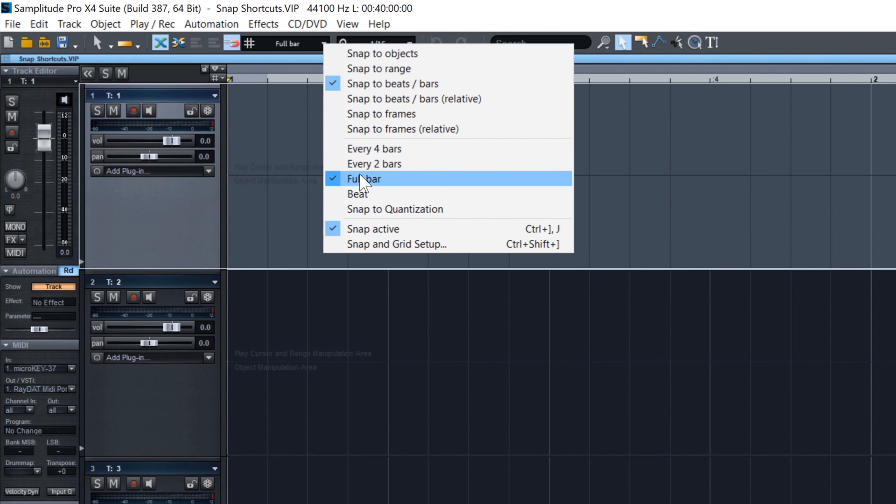
mouse_move(379, 189)
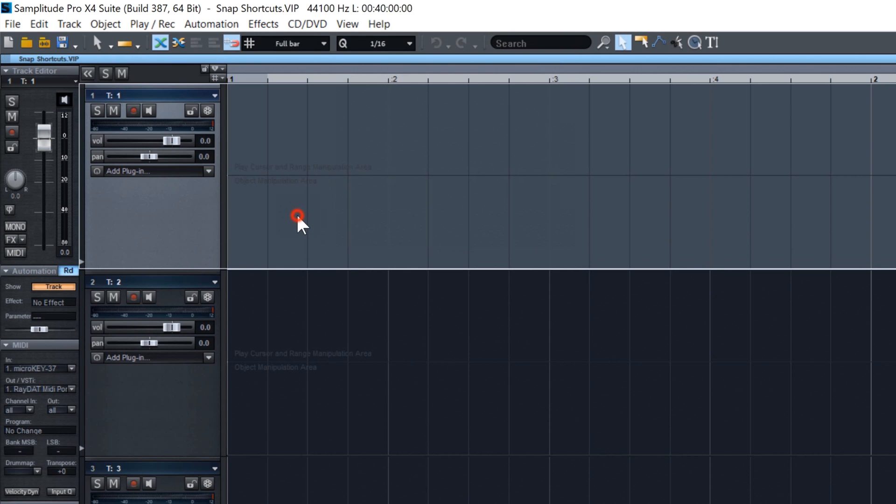
Change the toolbar snap mode to Beat, then to Snap to Quantization
left_click(320, 44)
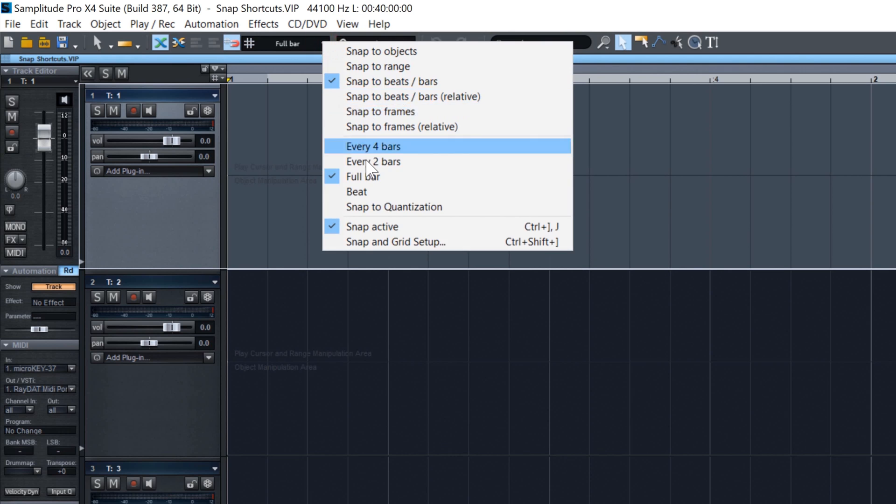
left_click(356, 191)
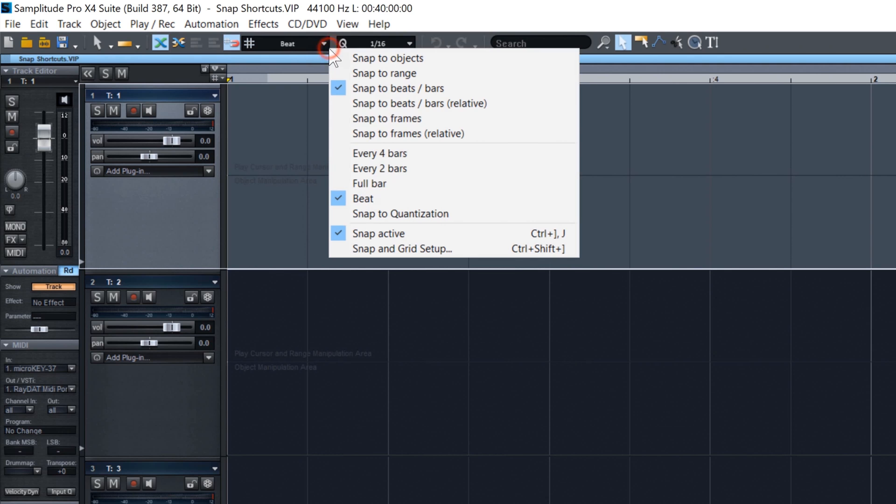
left_click(400, 214)
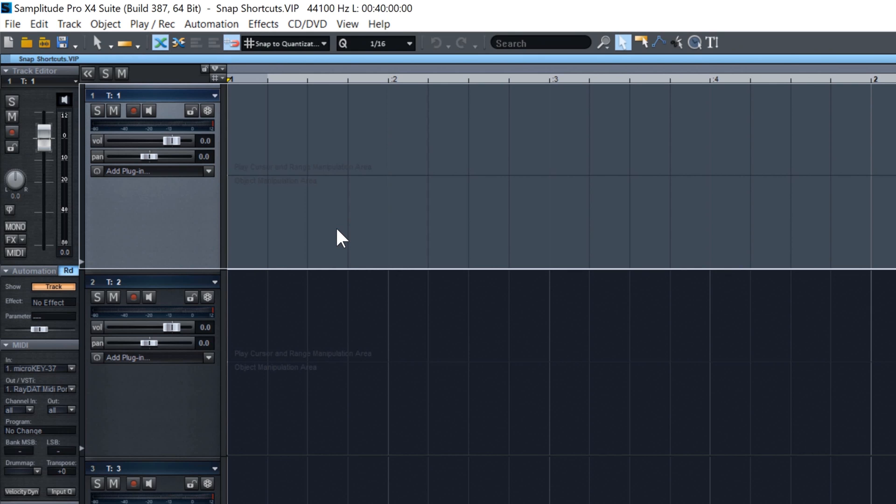
mouse_move(98, 85)
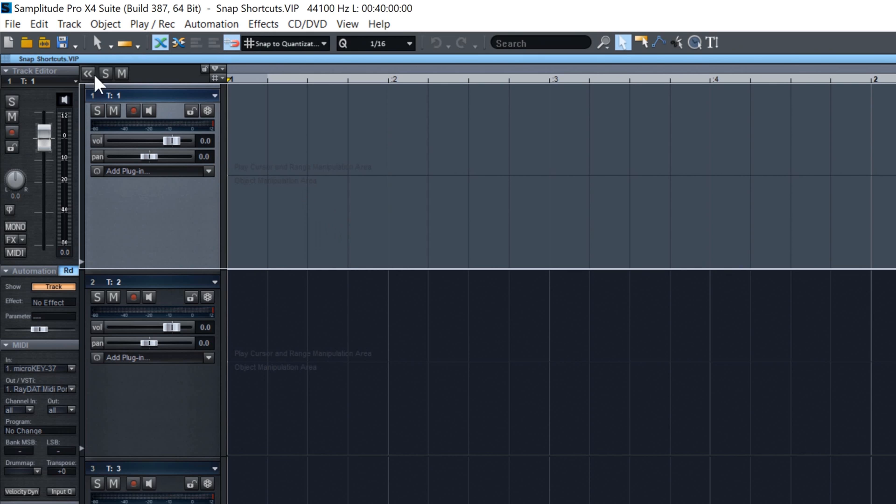
Reach the Keyboard Shortcuts / Menu settings dialog via File > Program Preferences
left_click(11, 23)
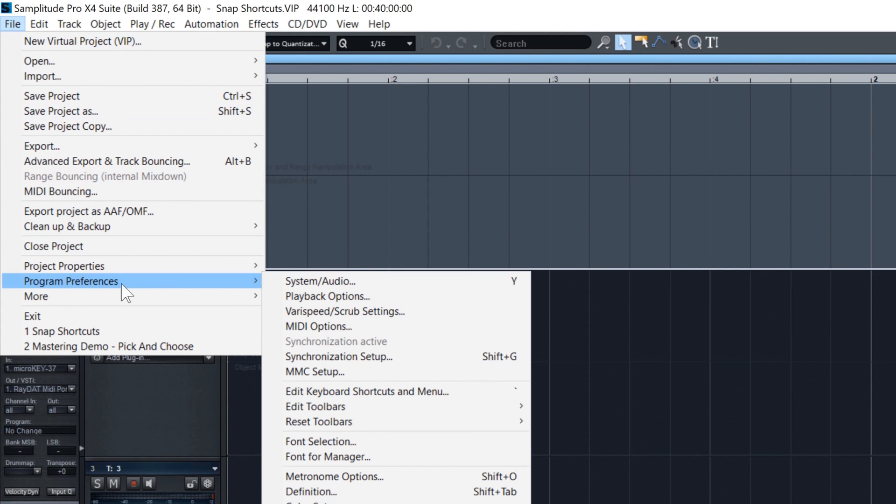
mouse_move(400, 392)
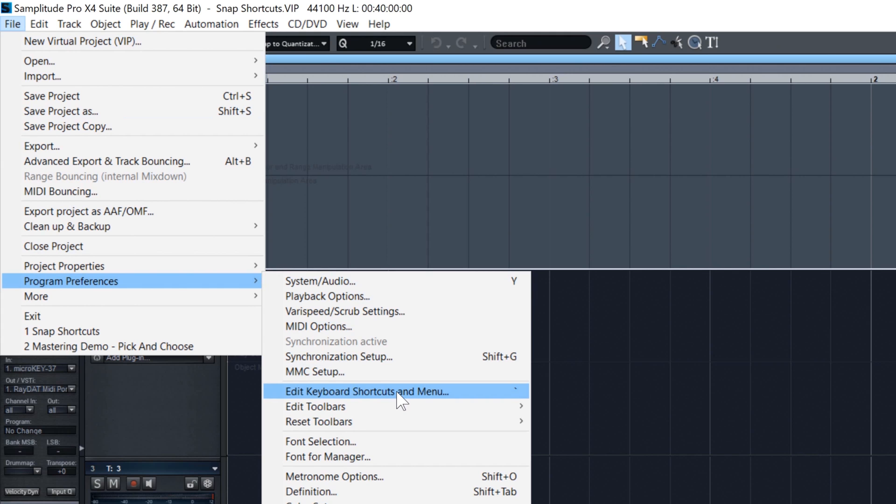
left_click(365, 391)
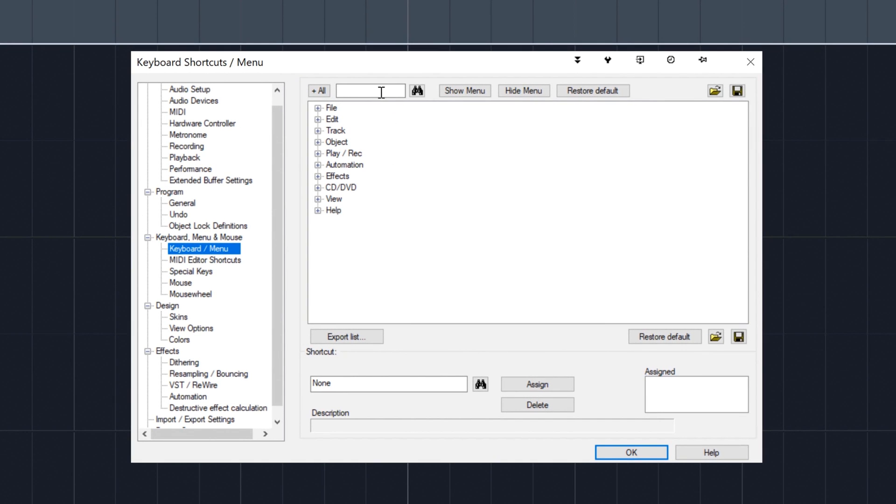
Search "snap to" and expand the Grid Snap to node to list its snap modes
type("snap t")
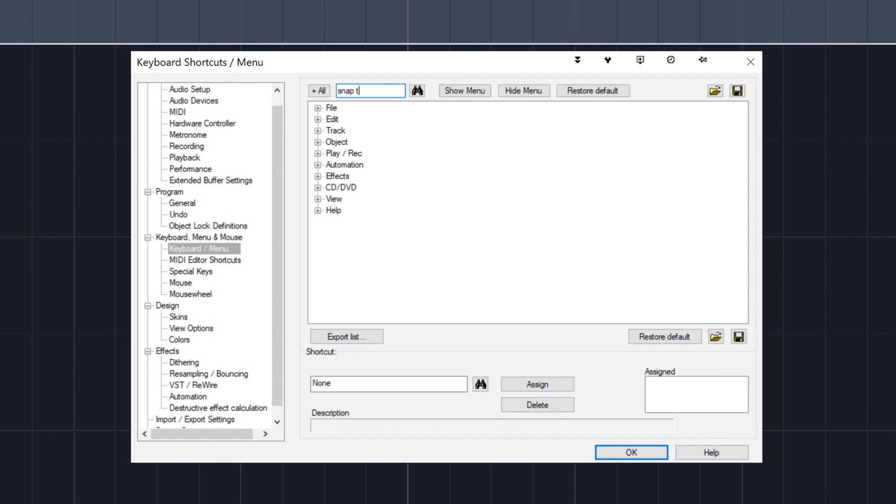
type("o")
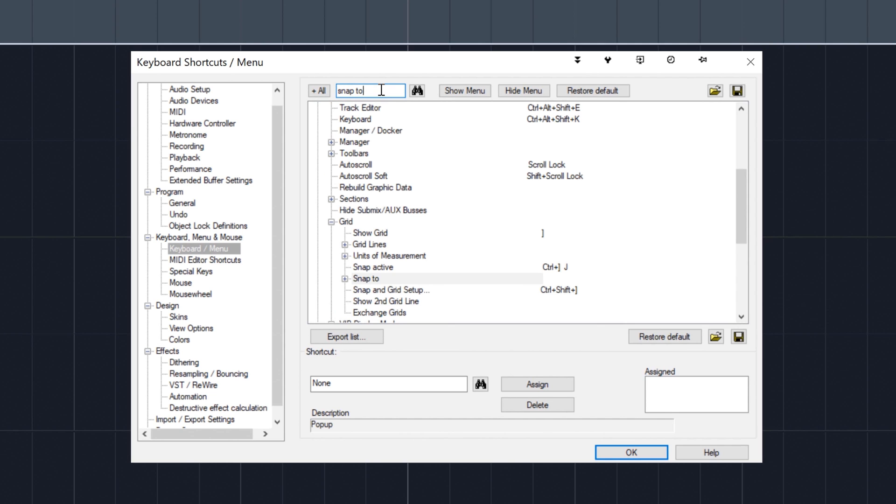
mouse_move(354, 294)
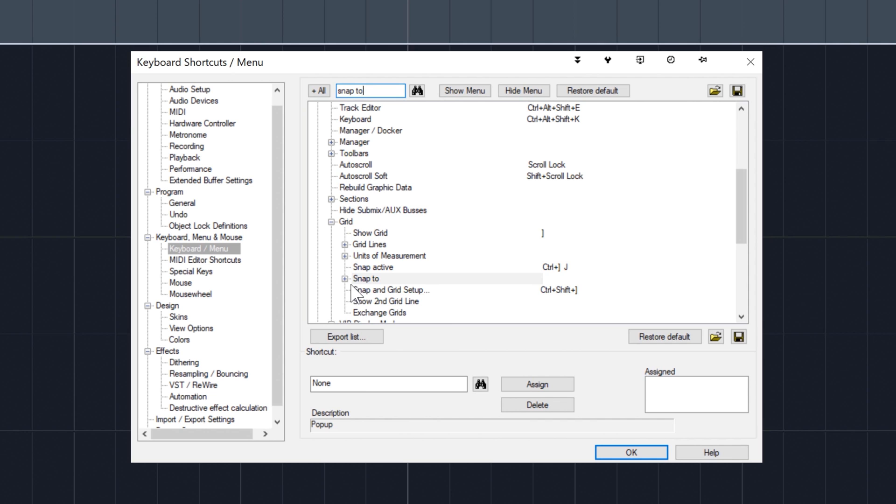
left_click(344, 279)
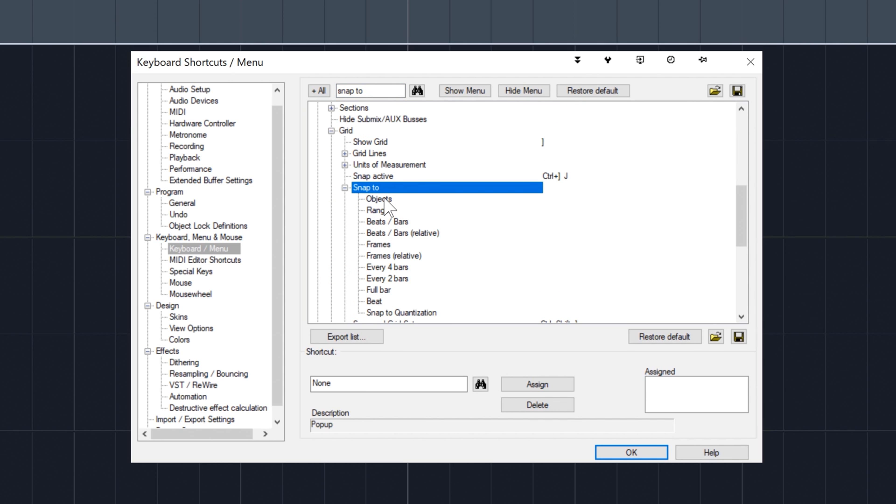
mouse_move(389, 297)
type("1")
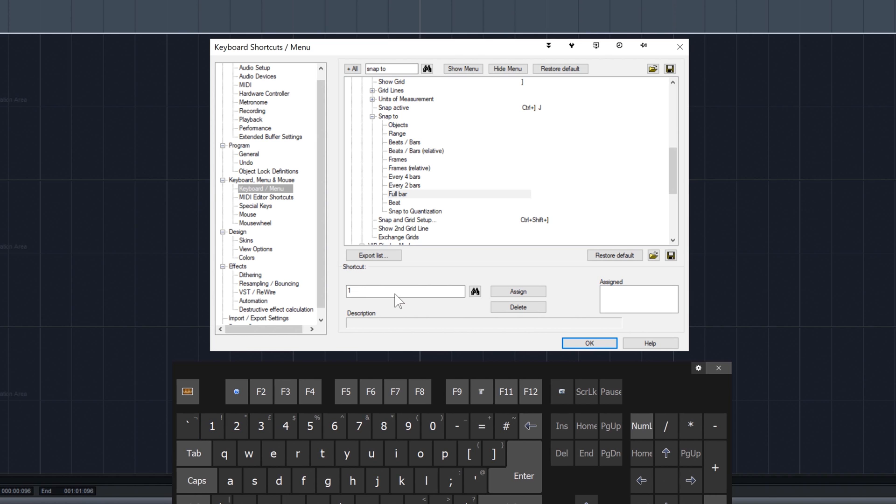
Assign shortcut 1 to Full bar, 2 to Beat and enter 3 for Snap to Quantization
left_click(517, 291)
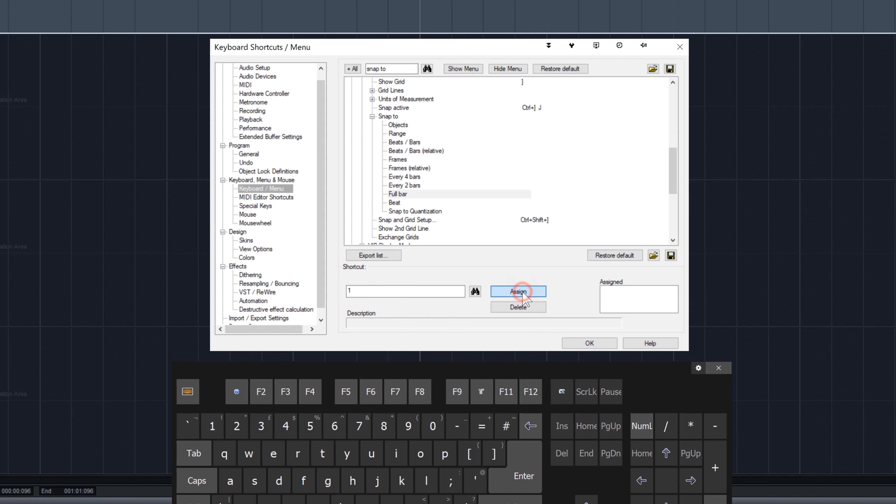
left_click(517, 291)
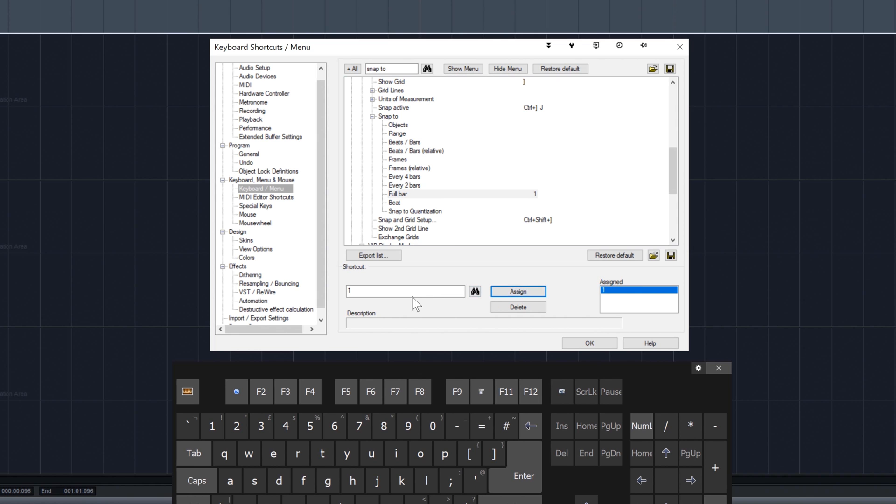
left_click(390, 291)
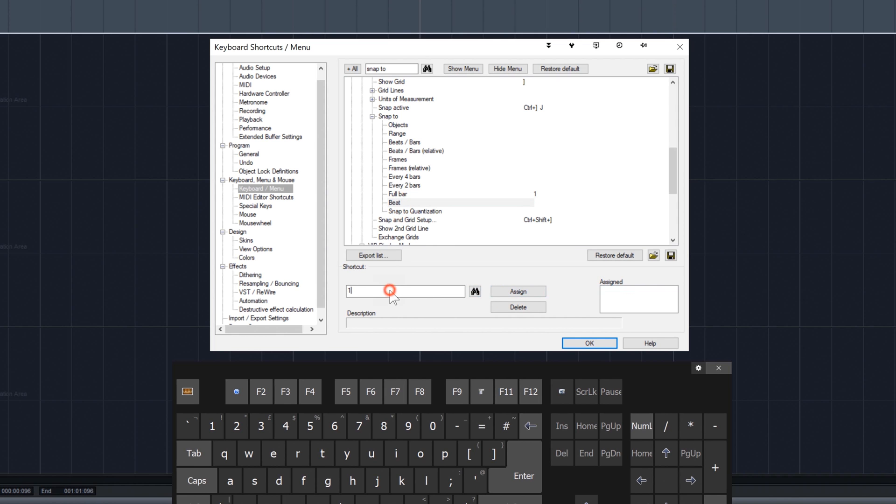
type("2")
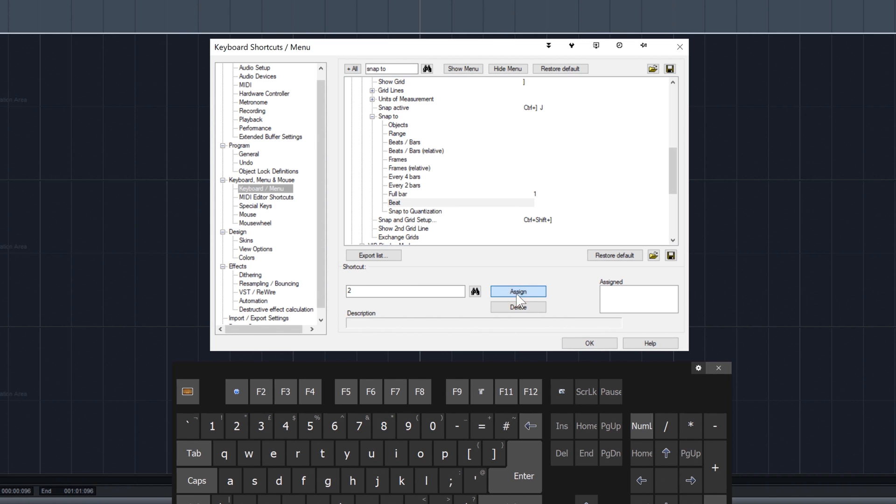
left_click(516, 291)
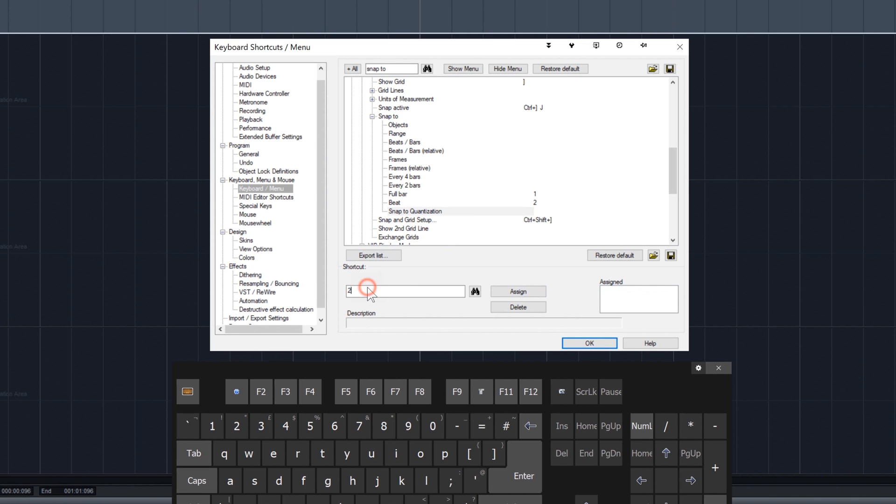
type("3")
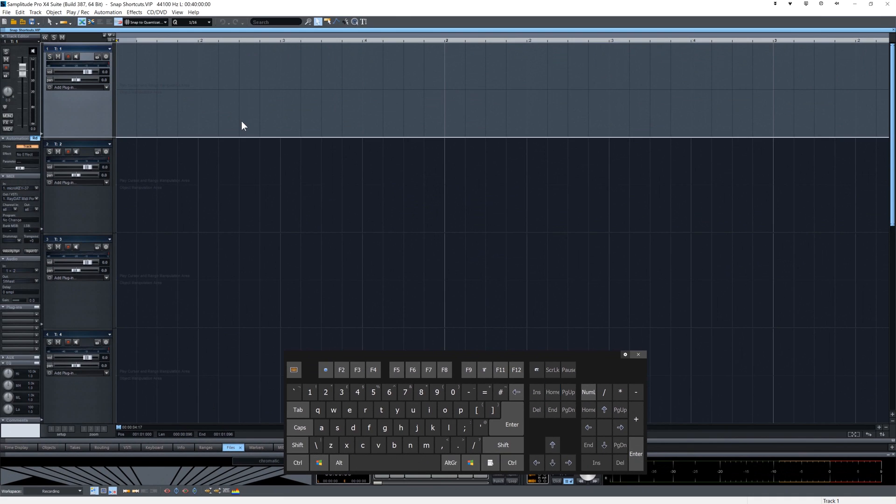
mouse_move(175, 128)
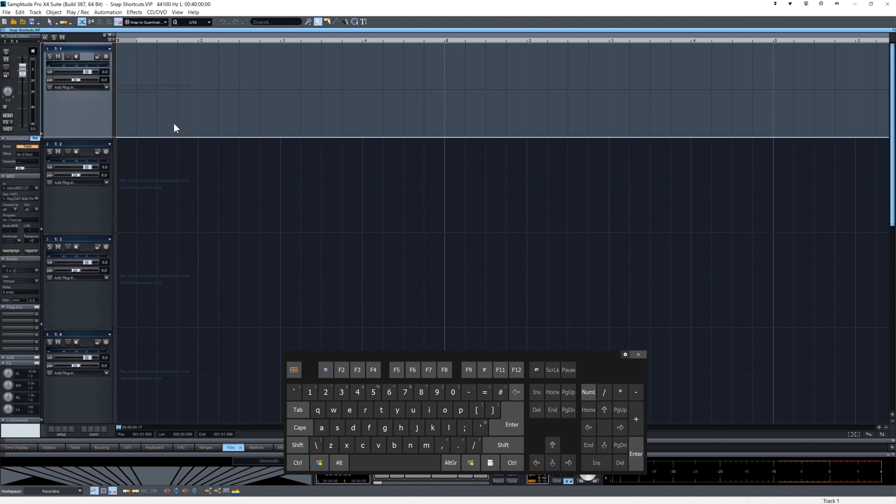
Activate Full bar snapping with shortcut 1 and select the first bar of track 1
left_click(145, 21)
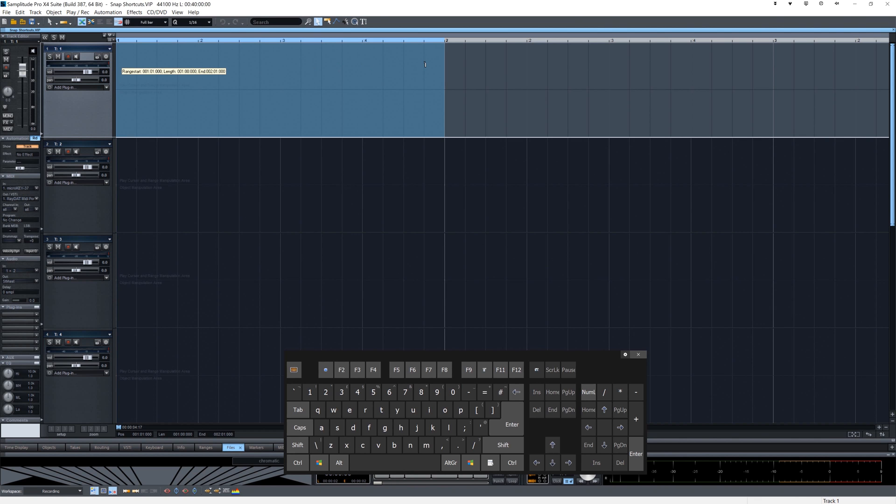
mouse_move(293, 114)
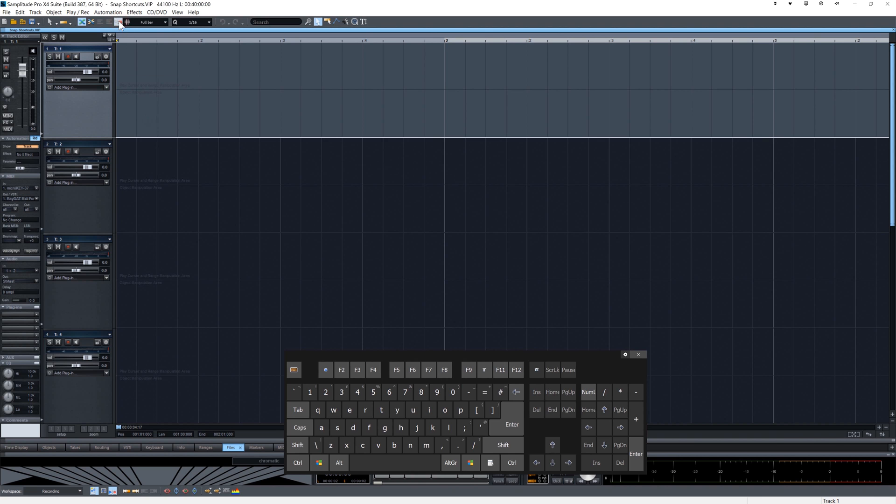
left_click(120, 22)
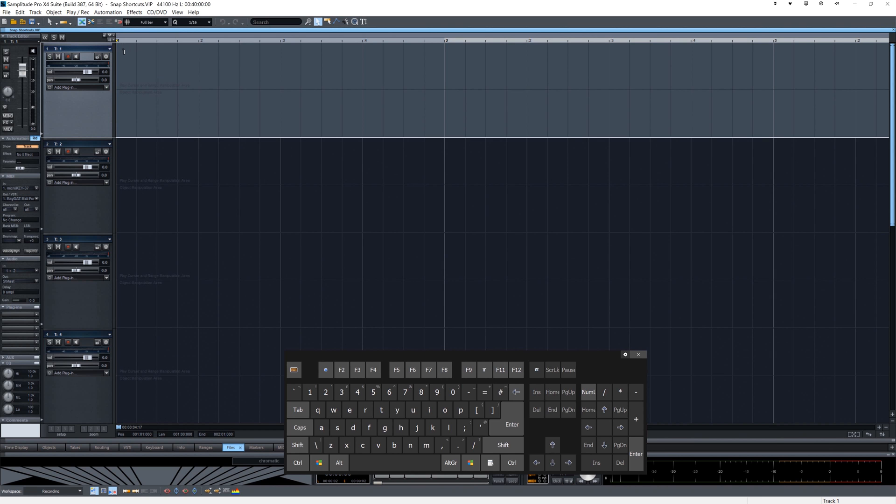
left_click_drag(123, 86, 202, 86)
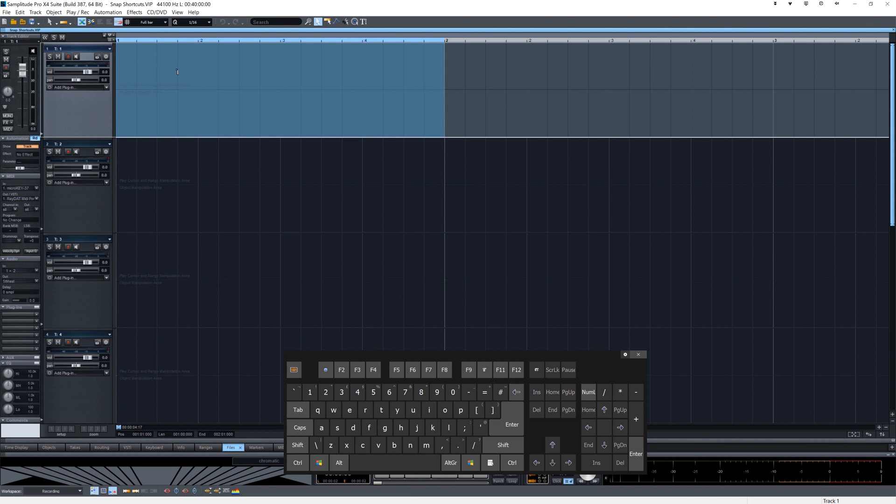
Clear the range, then switch to Beat (2) and Snap to Quantization (3) with the quantization list open
left_click(150, 22)
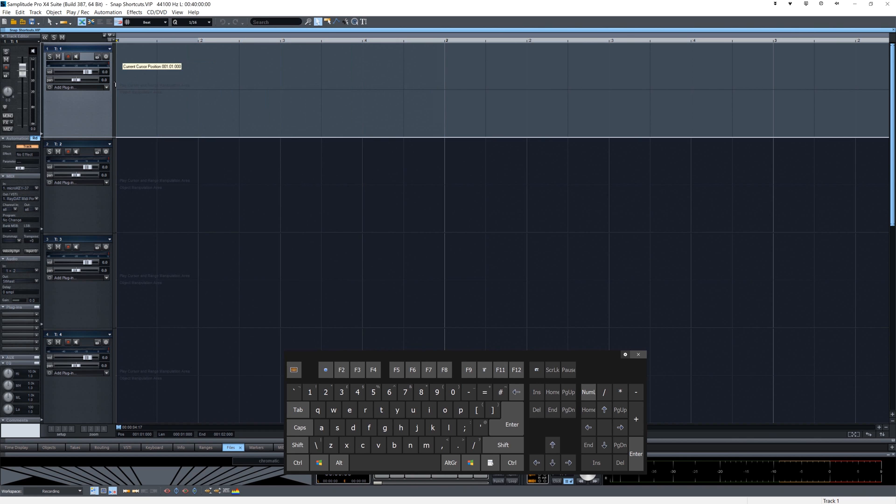
left_click(147, 22)
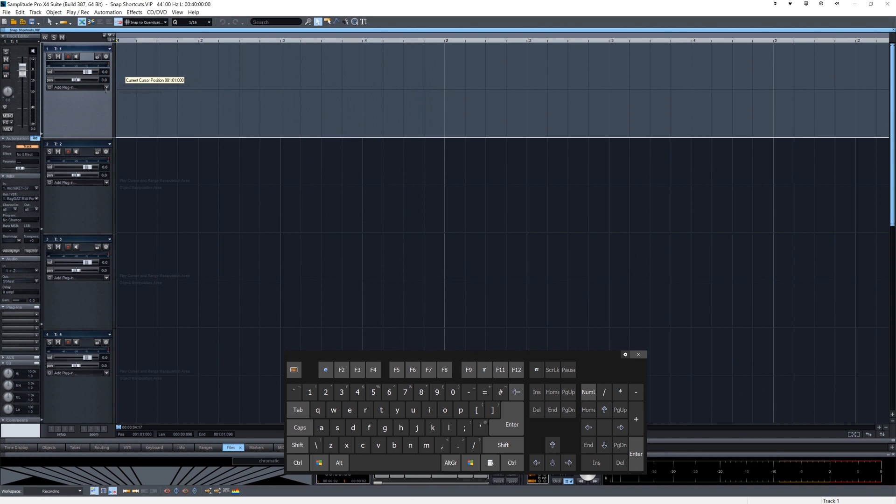
left_click(191, 21)
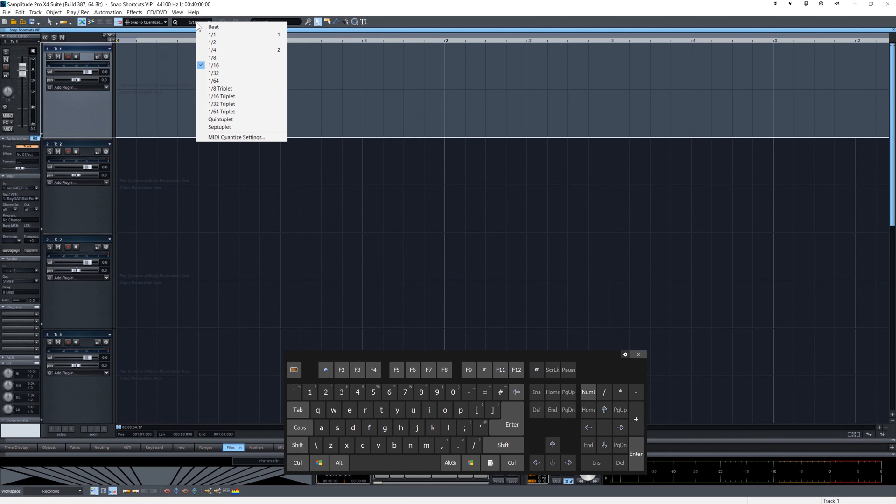
Choose the 1/16 quantization value and place the position a short step into bar 1
left_click(211, 58)
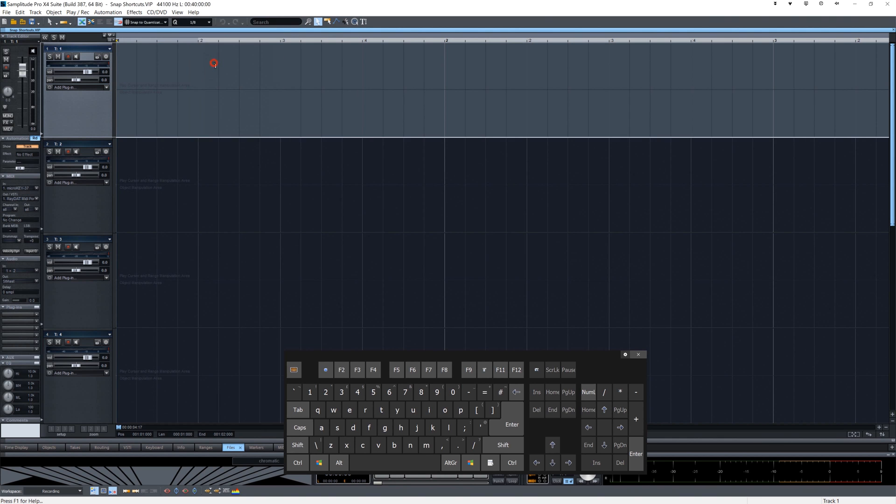
left_click(191, 22)
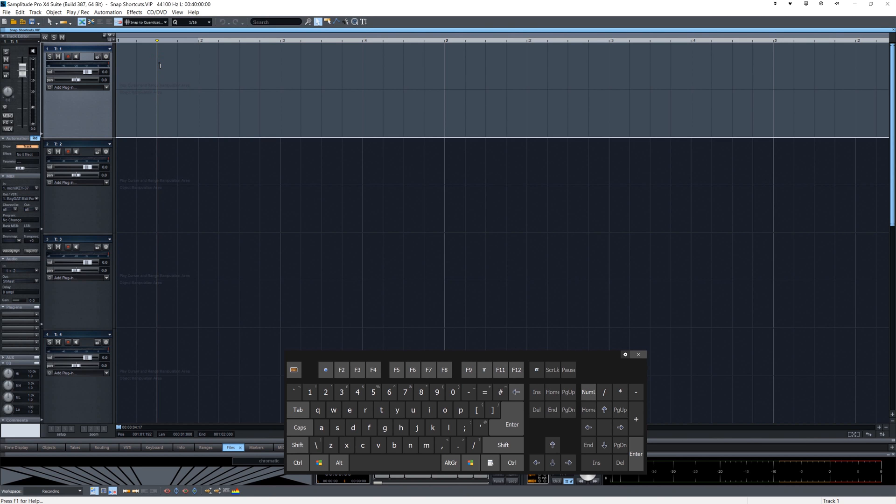
Switch snapping to Beat with 2, then back to Full bar with 1
left_click(145, 22)
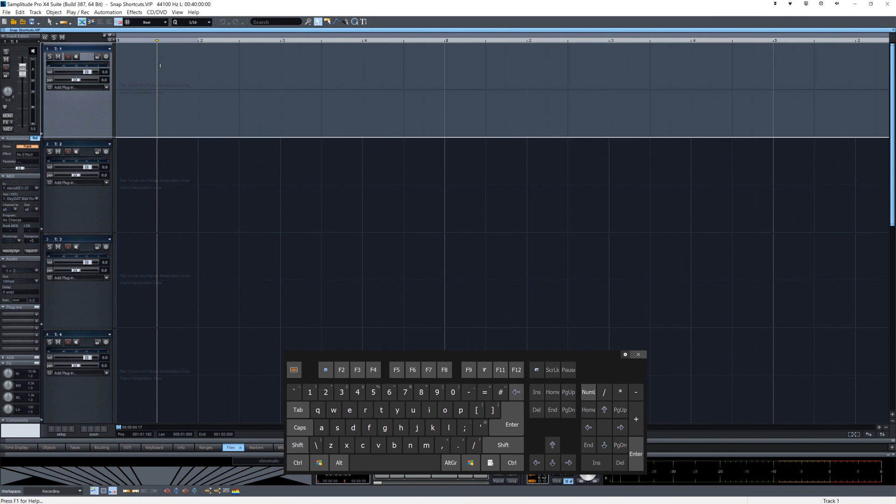
left_click(150, 22)
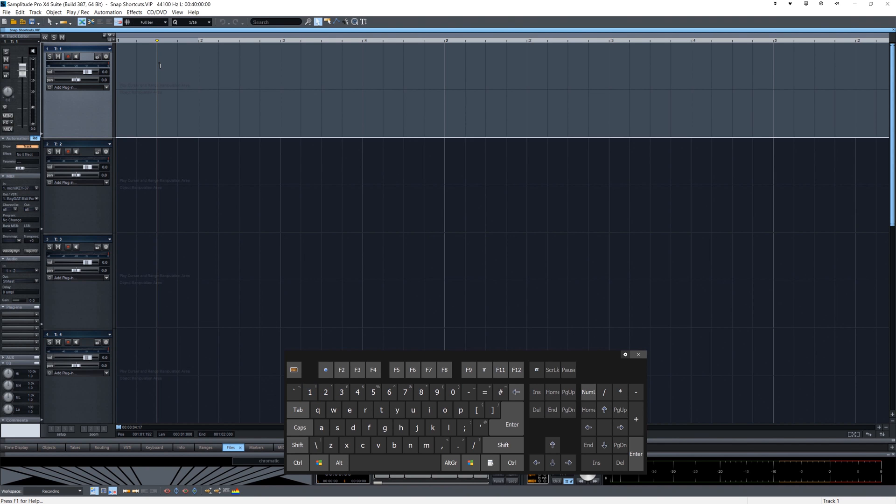